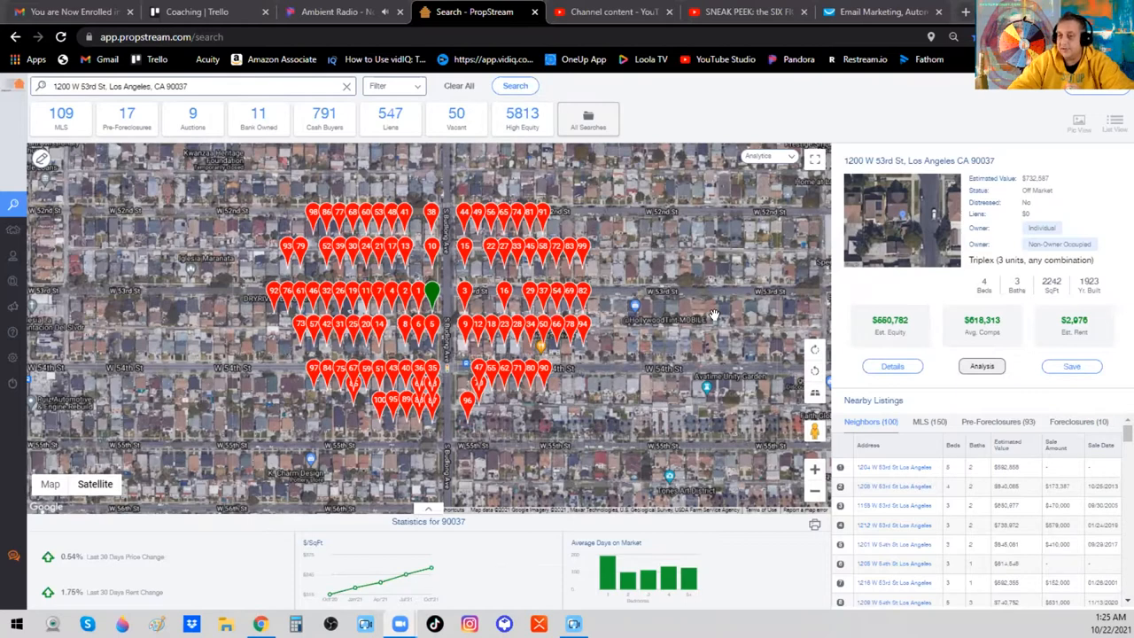
pyautogui.moveTo(805, 276)
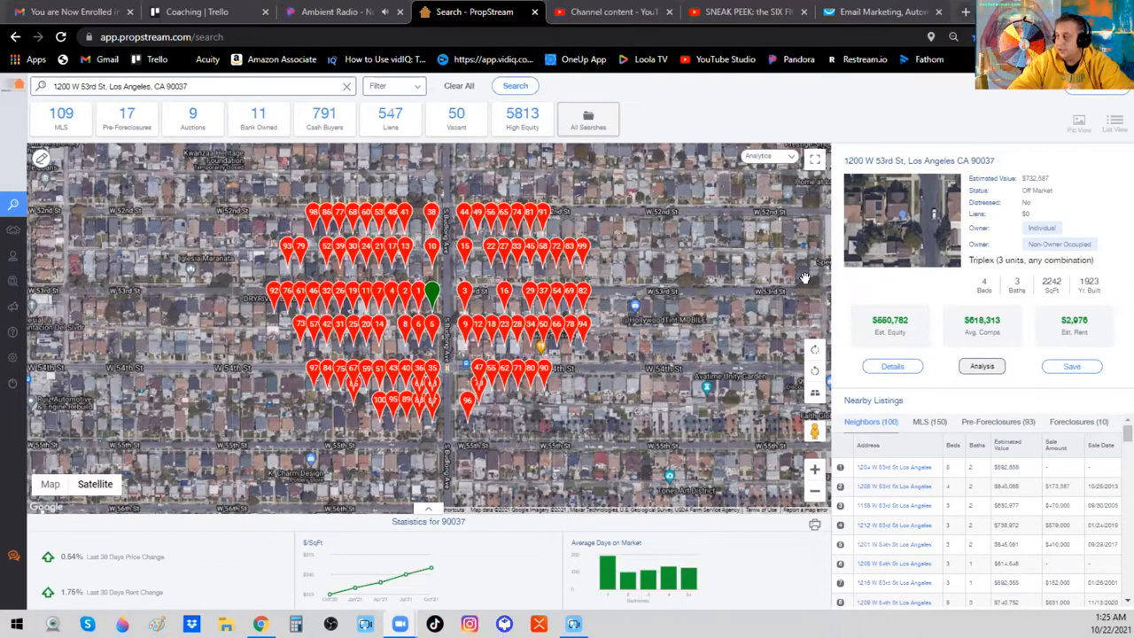
pyautogui.moveTo(854, 297)
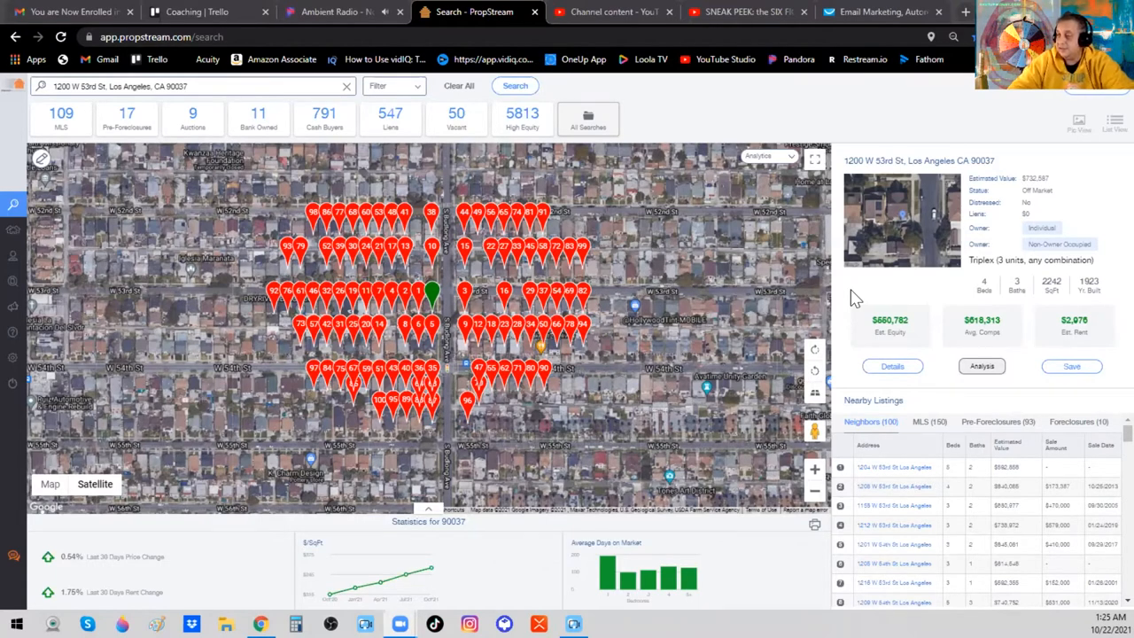
pyautogui.moveTo(871, 299)
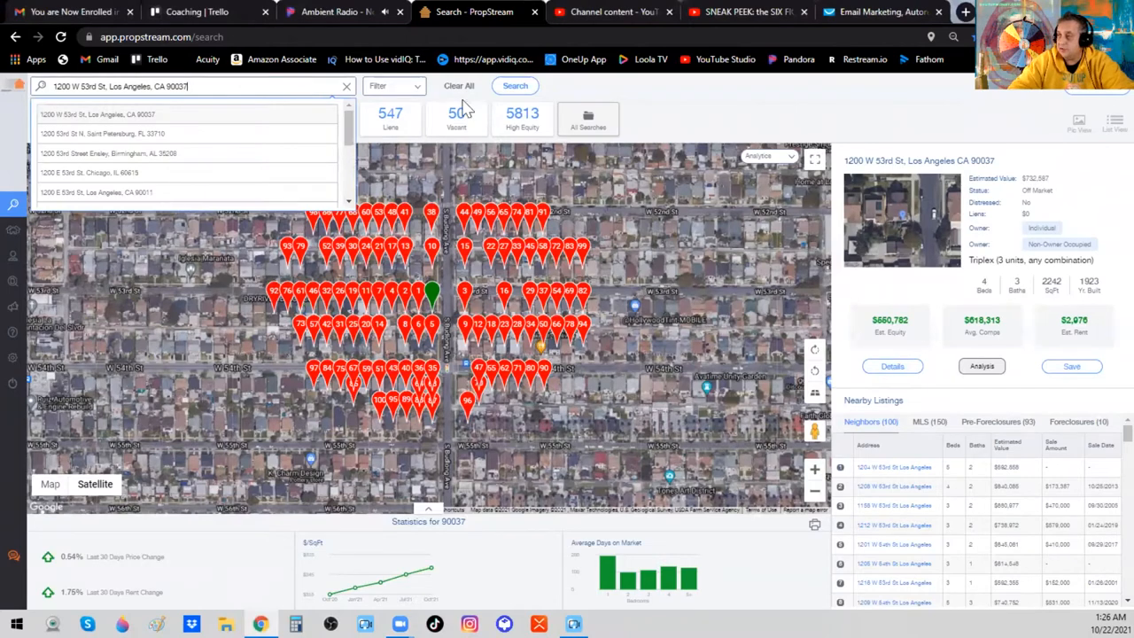
pyautogui.click(513, 85)
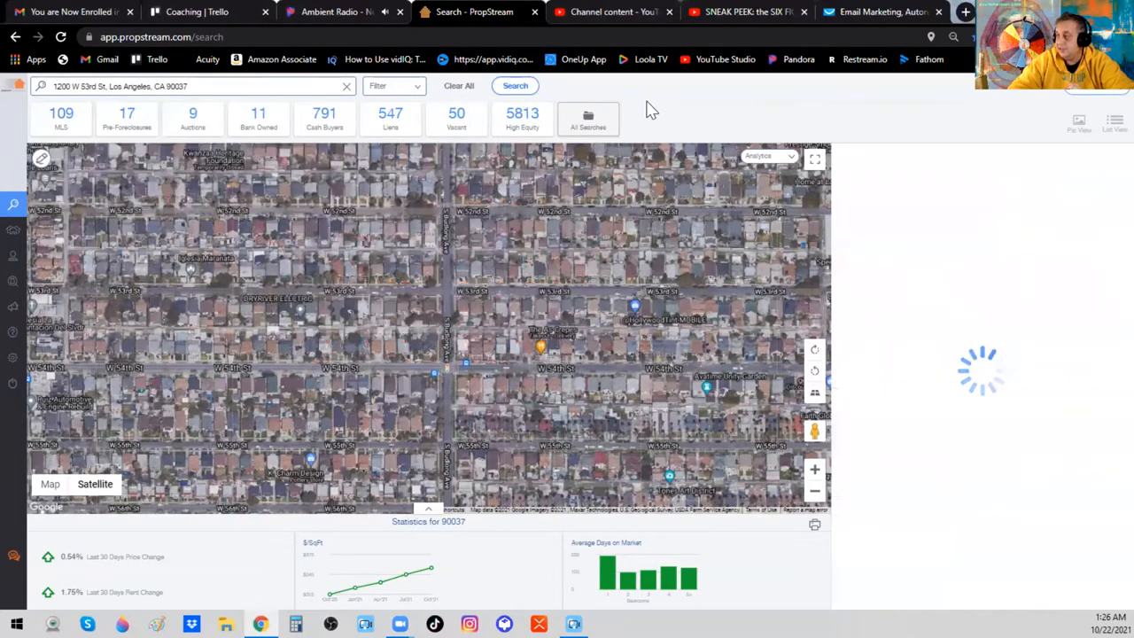
pyautogui.click(432, 292)
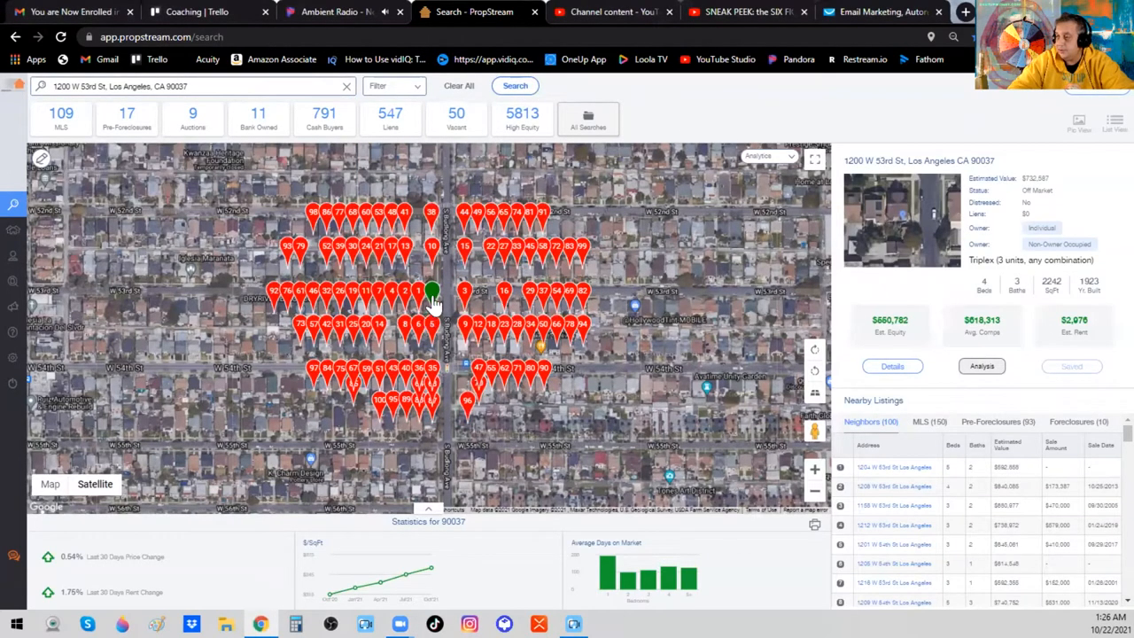
pyautogui.moveTo(432, 304)
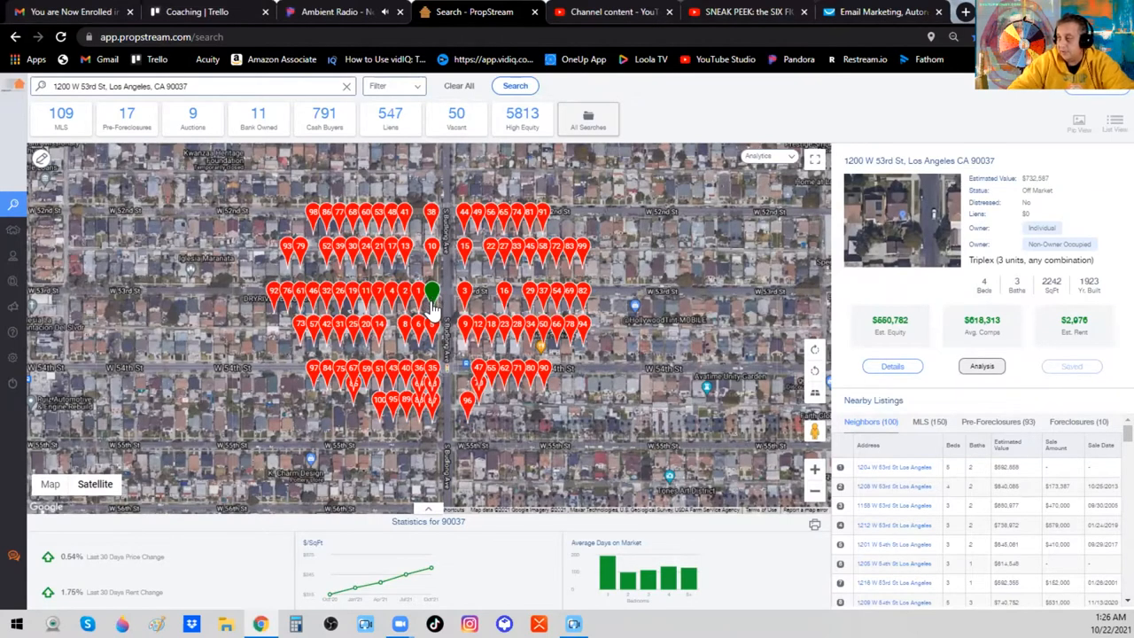
pyautogui.moveTo(429, 388)
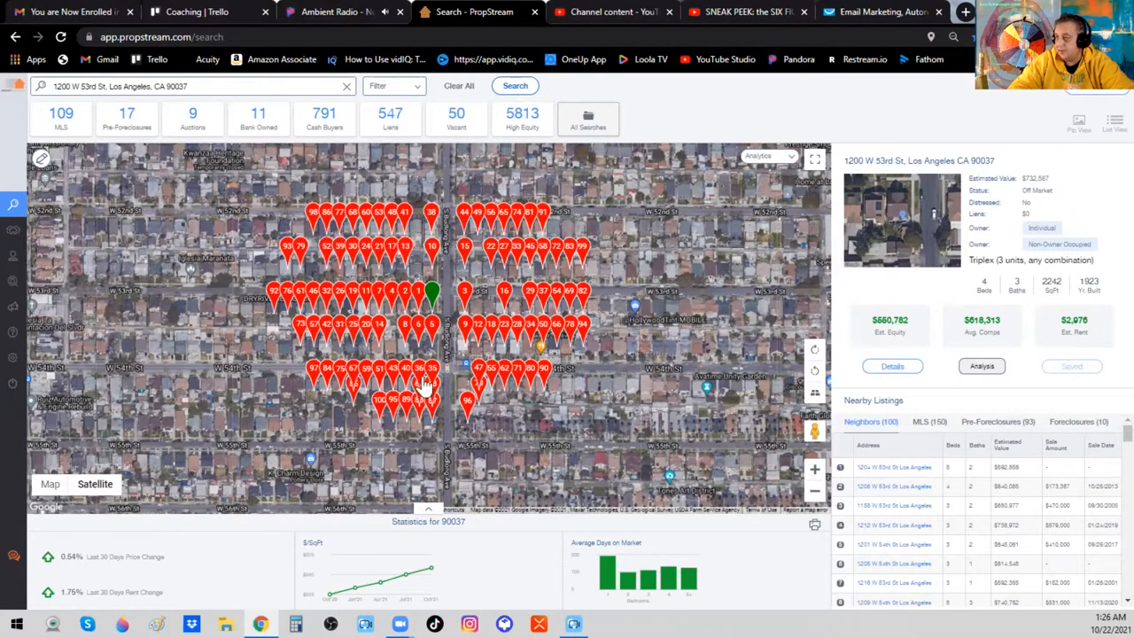
pyautogui.moveTo(819, 372)
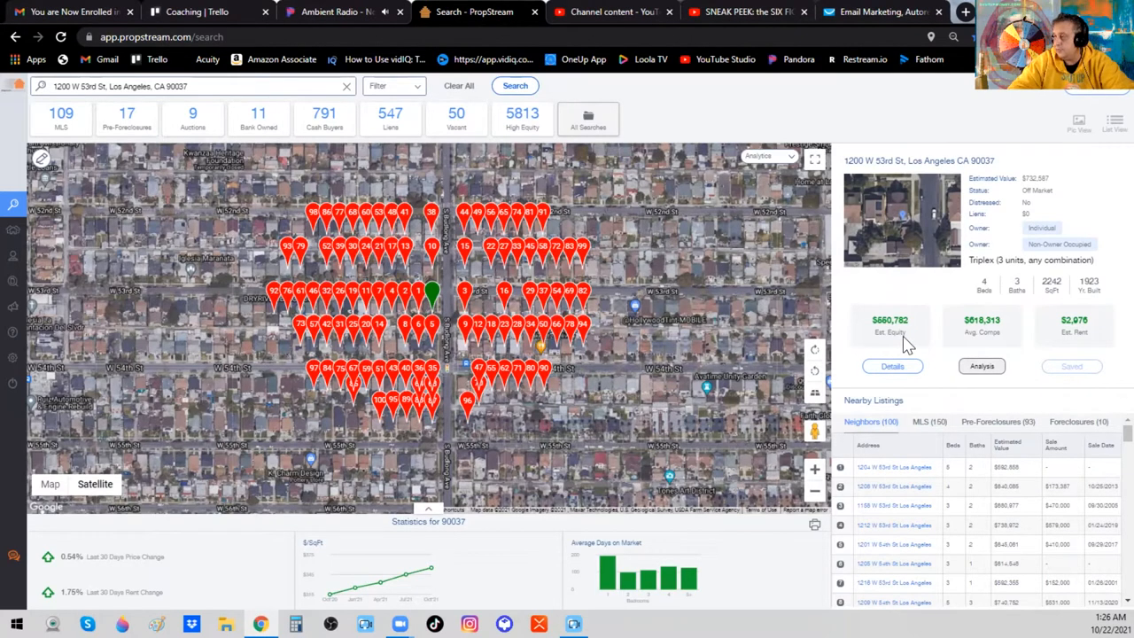
pyautogui.moveTo(935, 340)
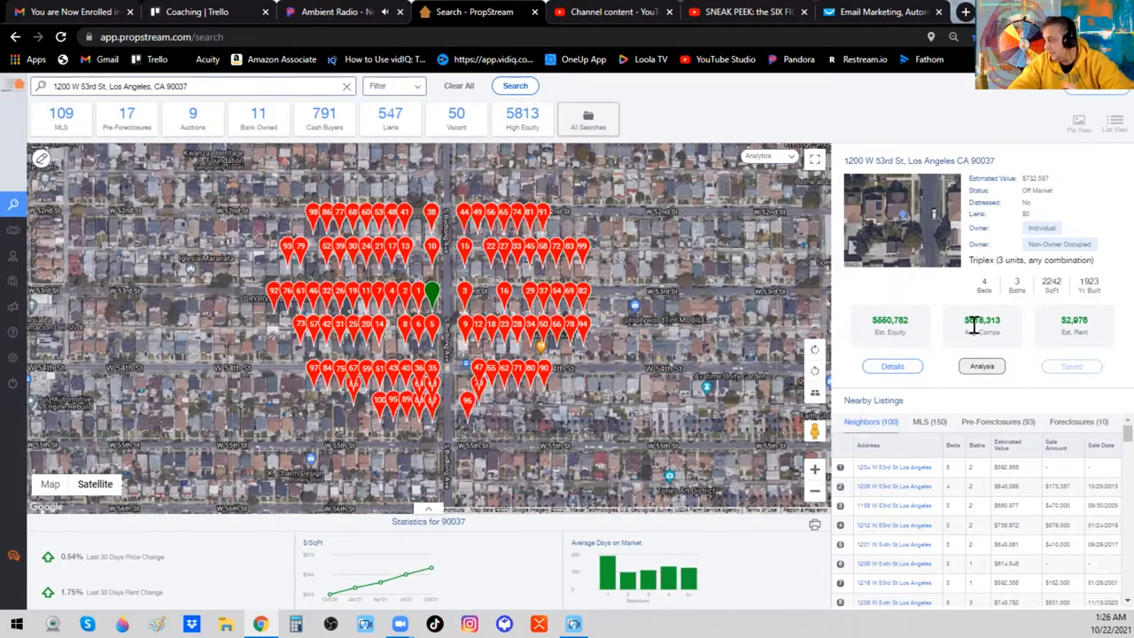
pyautogui.moveTo(1014, 333)
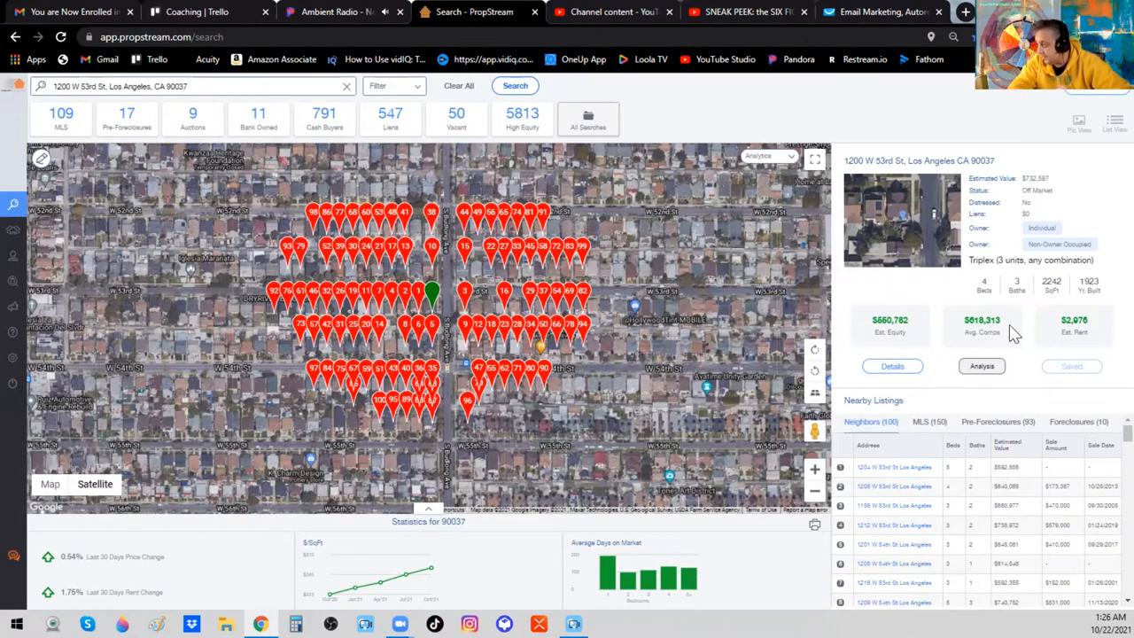
pyautogui.moveTo(1049, 344)
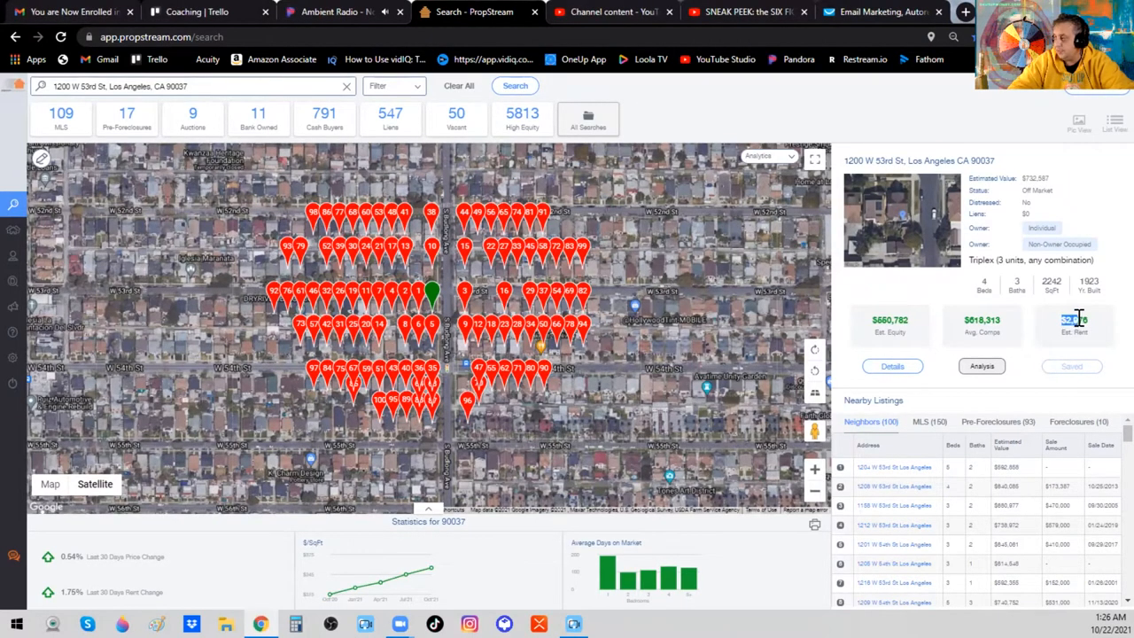
pyautogui.moveTo(1074, 318)
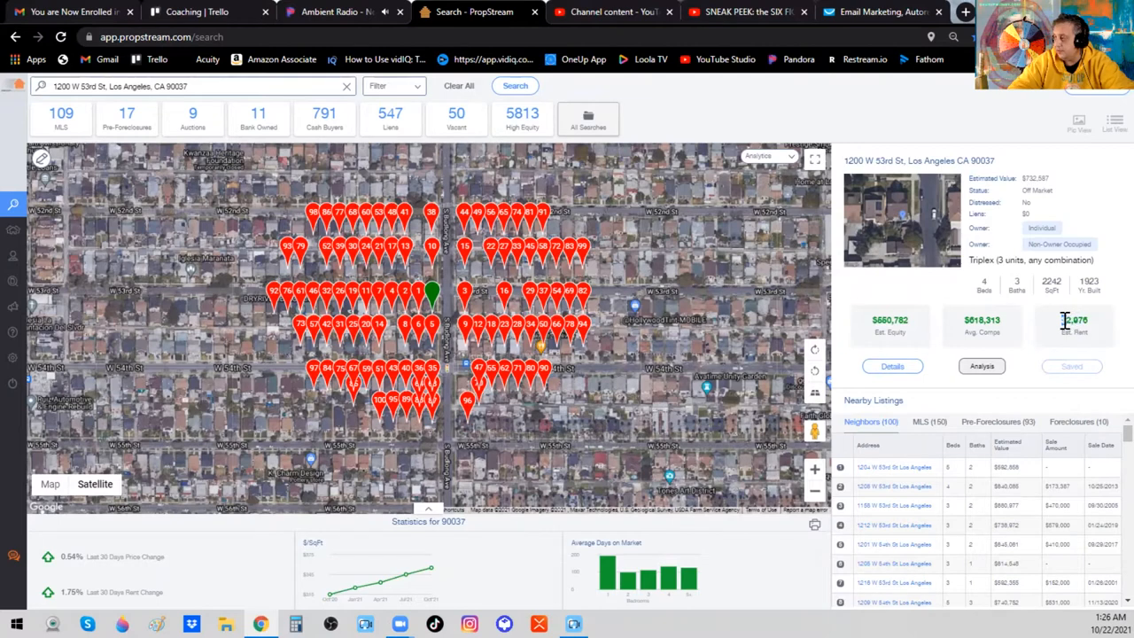
pyautogui.doubleClick(1074, 318)
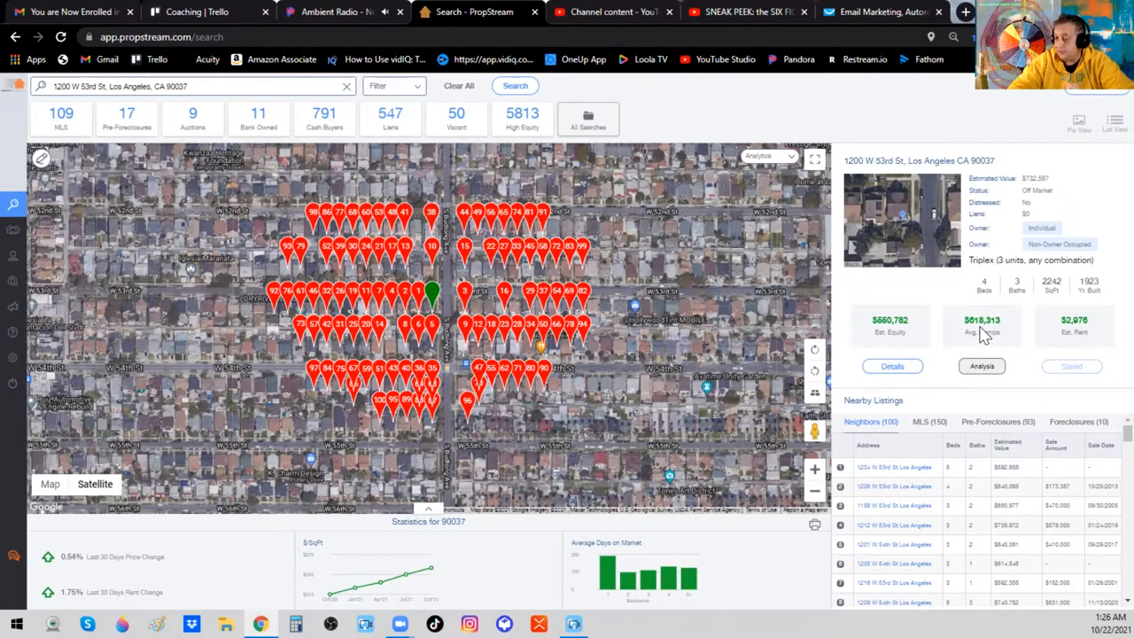
pyautogui.moveTo(932, 362)
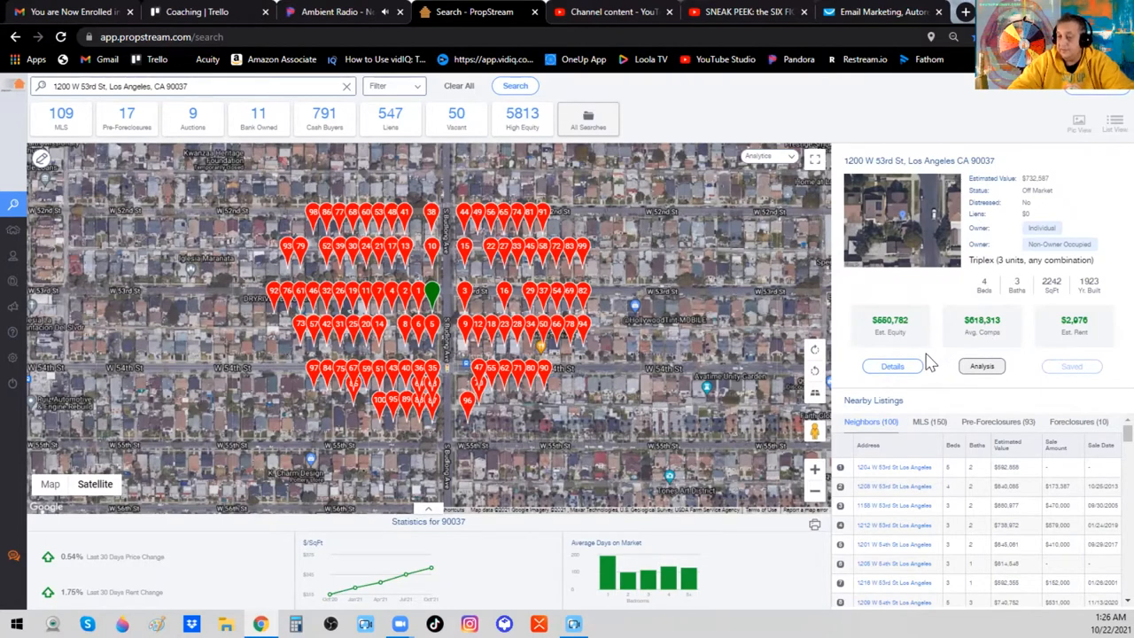
pyautogui.moveTo(891, 365)
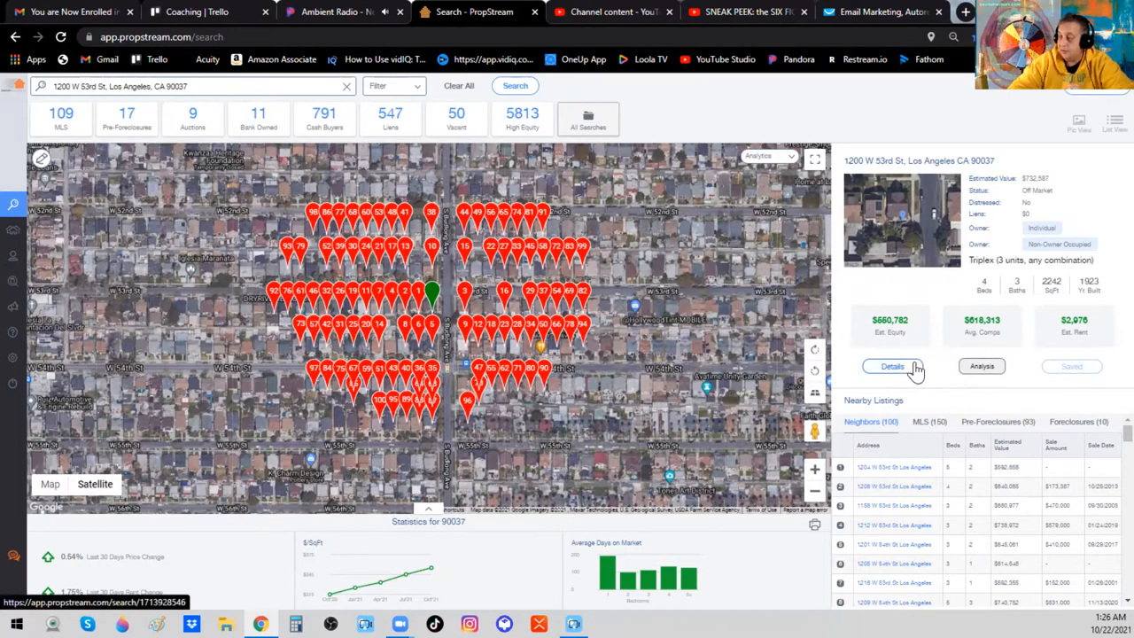
pyautogui.moveTo(978, 322)
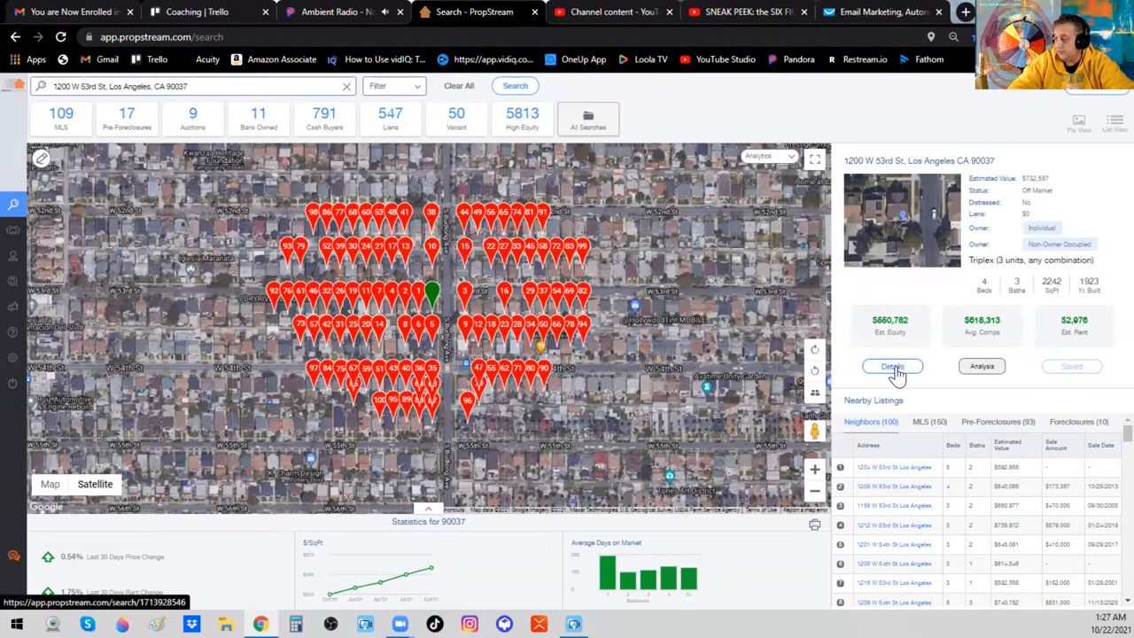
pyautogui.click(891, 365)
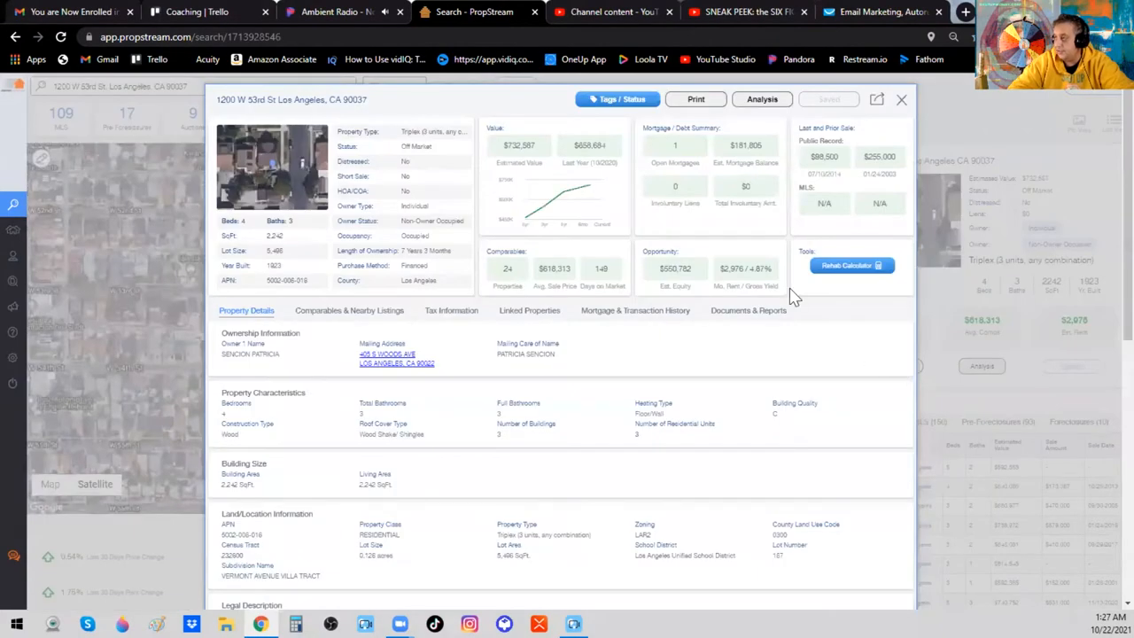
pyautogui.moveTo(532, 163)
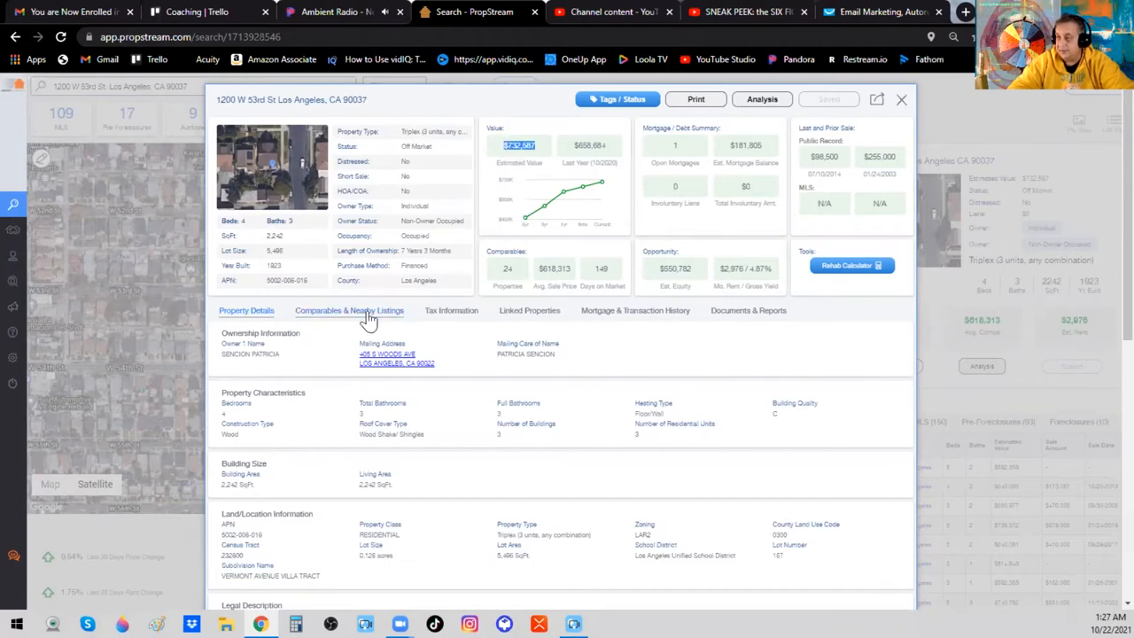
pyautogui.click(349, 310)
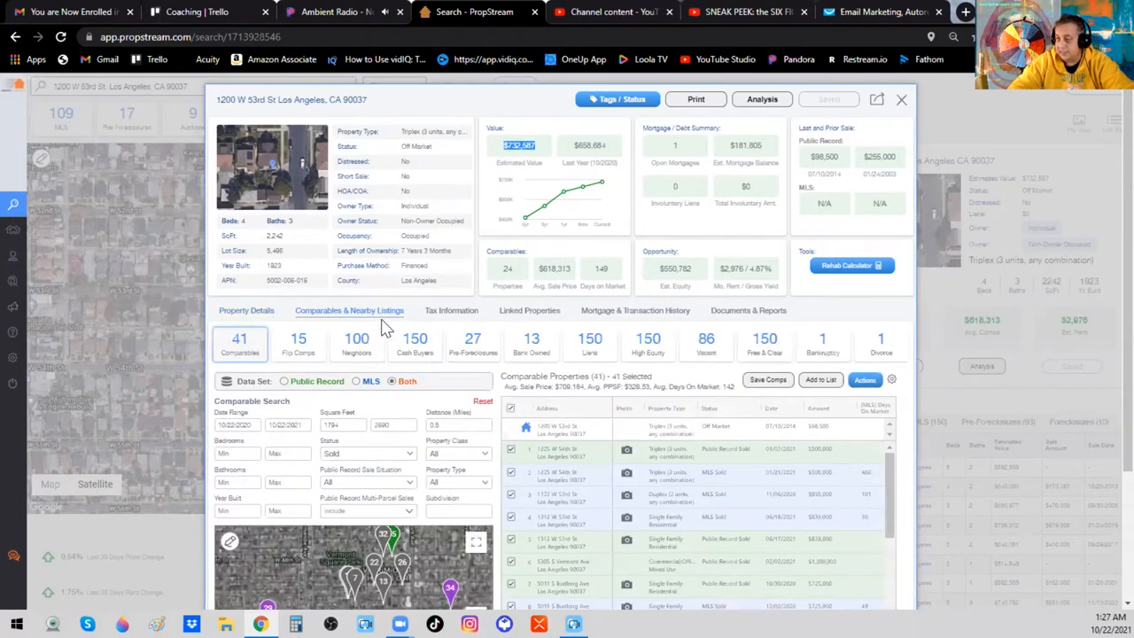
pyautogui.moveTo(371, 399)
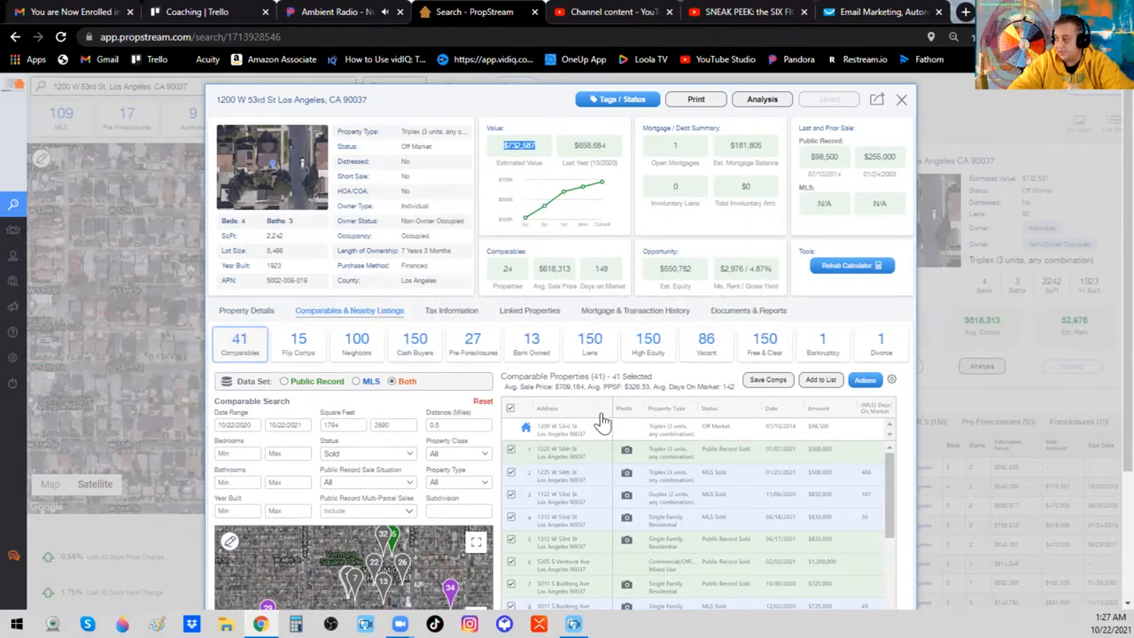
pyautogui.moveTo(613, 469)
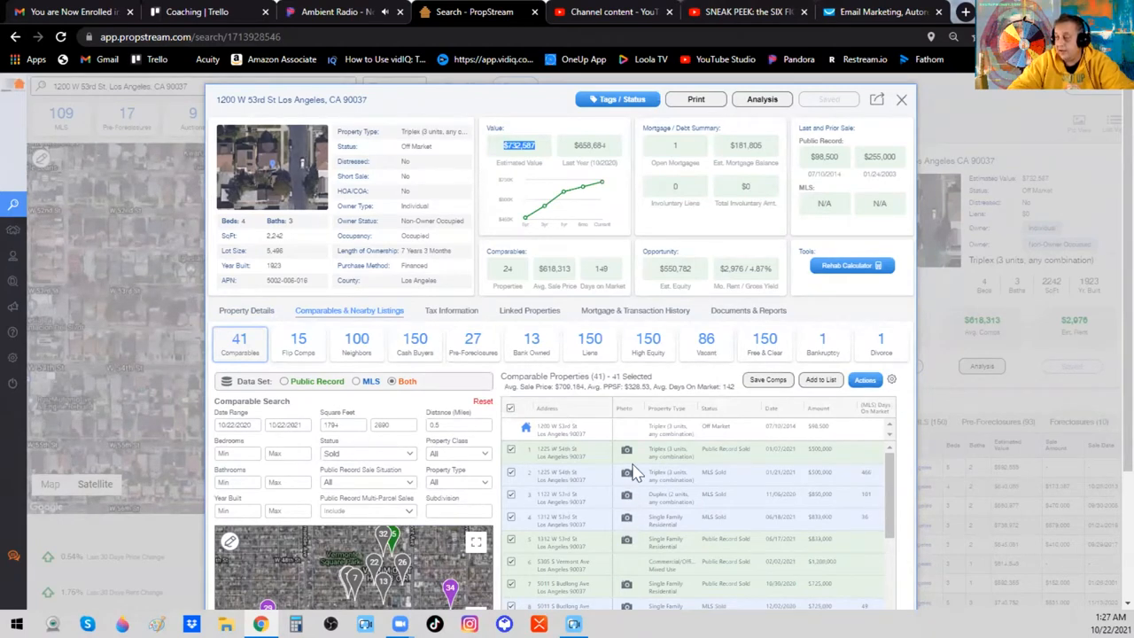
pyautogui.moveTo(613, 454)
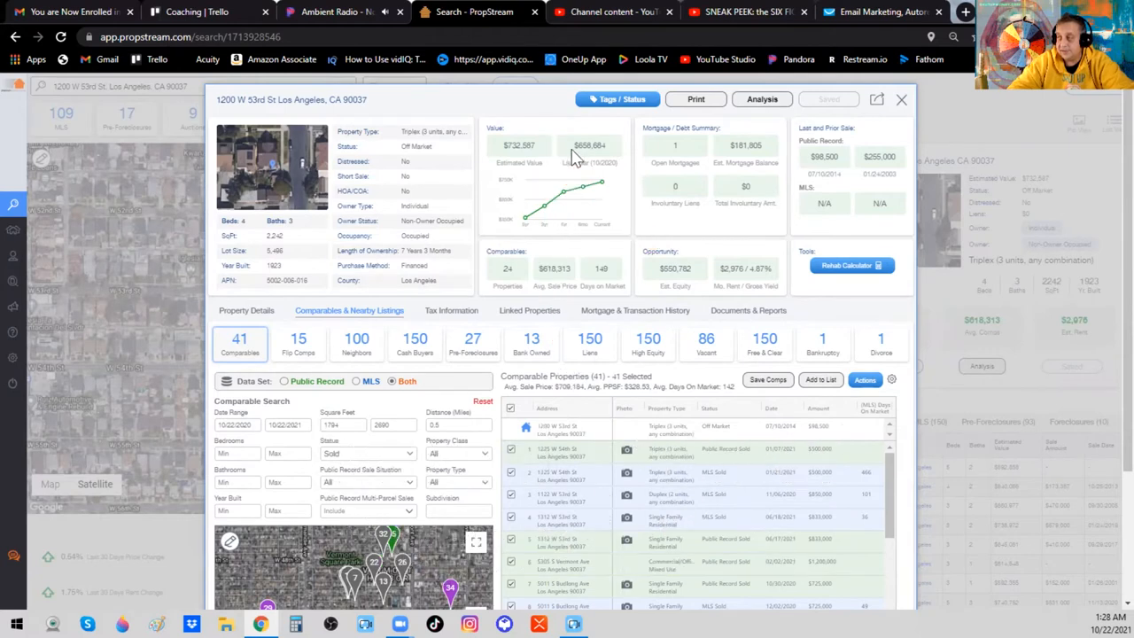
pyautogui.moveTo(583, 149)
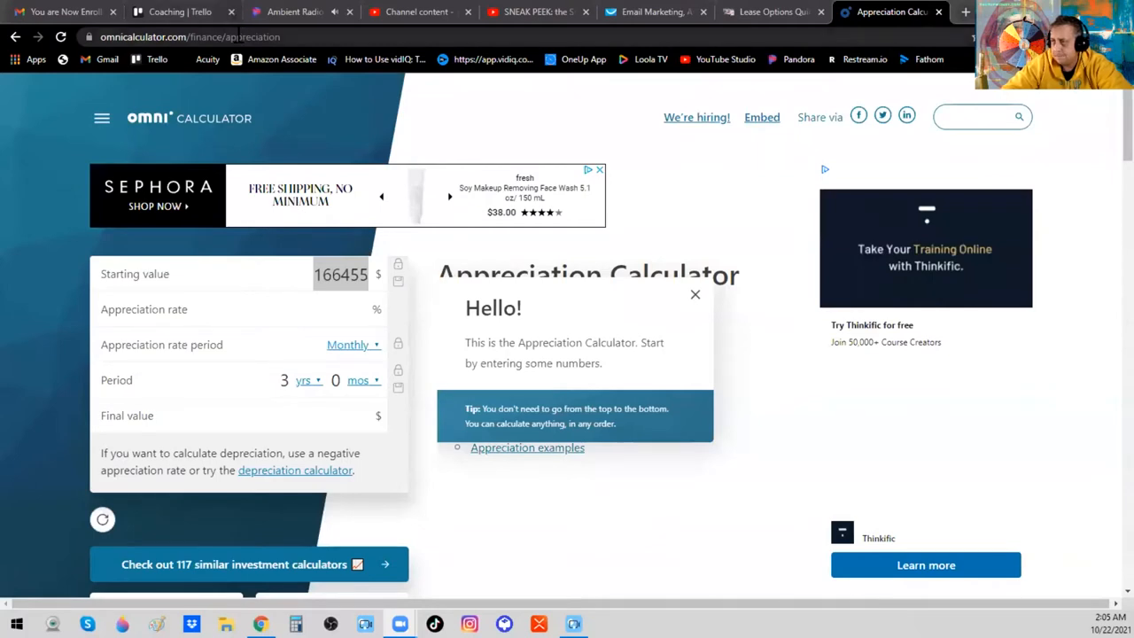
# Step: Enter 658000 start and 732000 final over 12 months, reading a 0.892% monthly rate
pyautogui.click(212, 35)
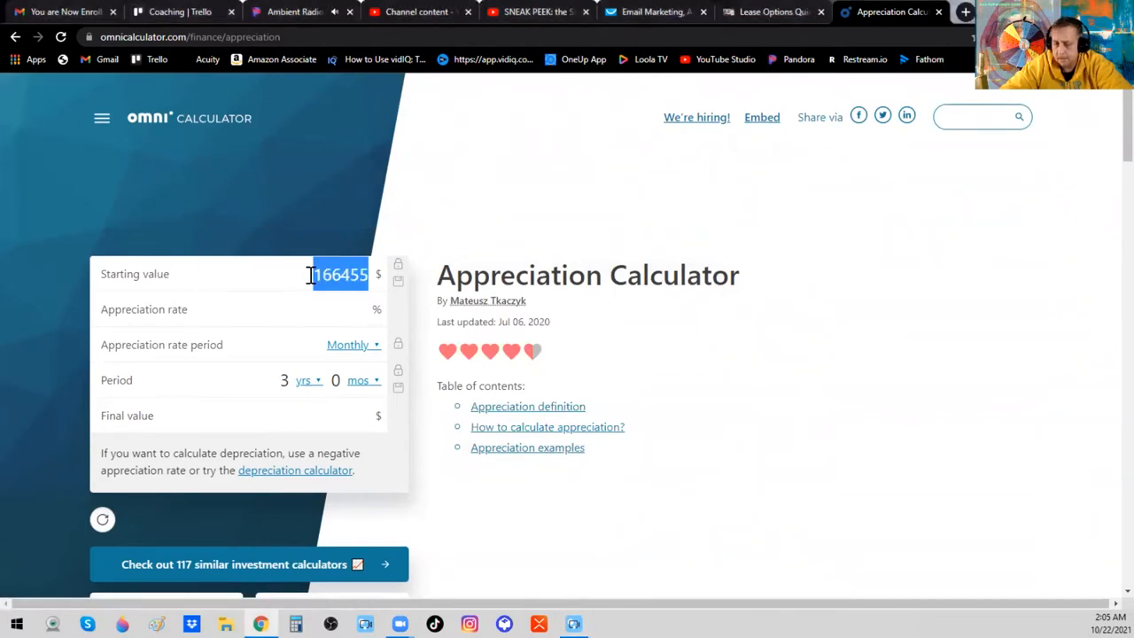
pyautogui.write('6')
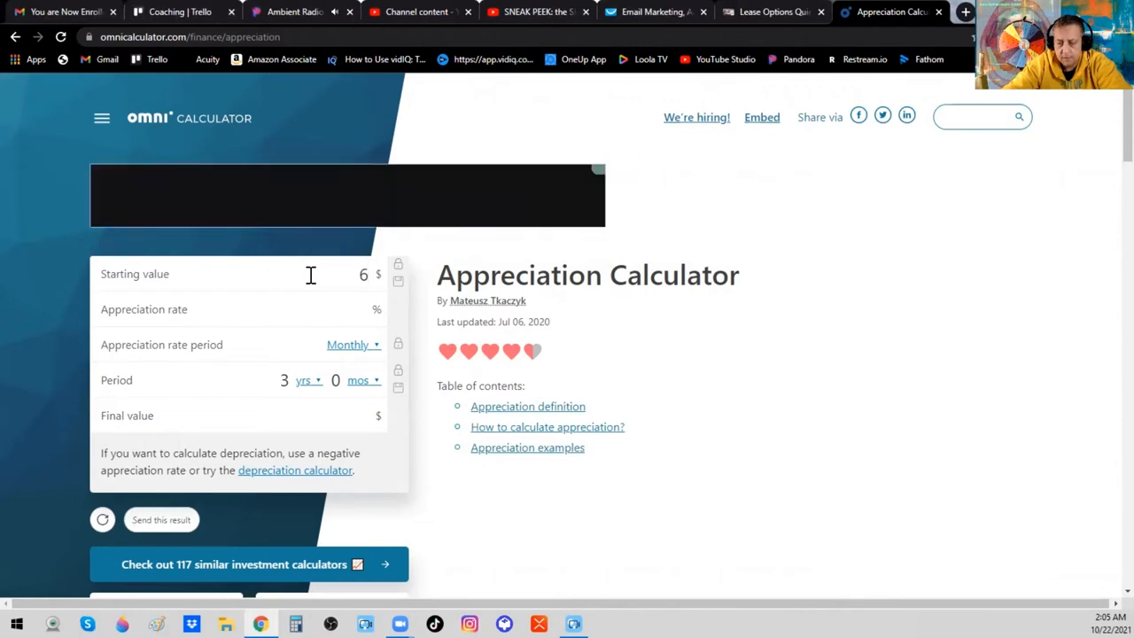
pyautogui.write('58,000')
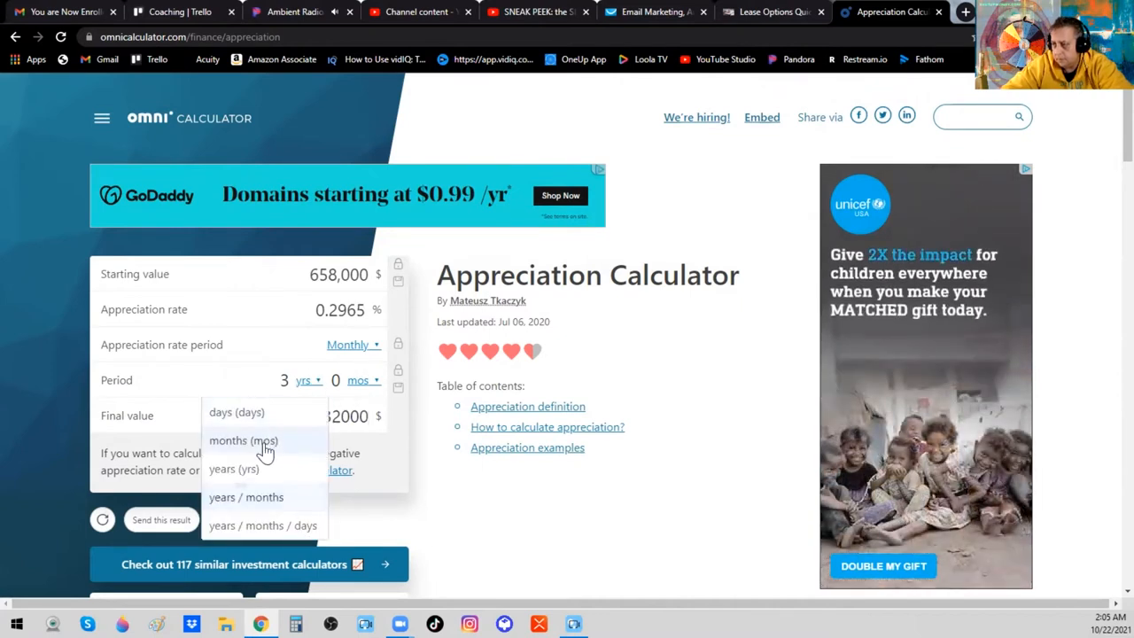
pyautogui.click(243, 439)
pyautogui.write('12')
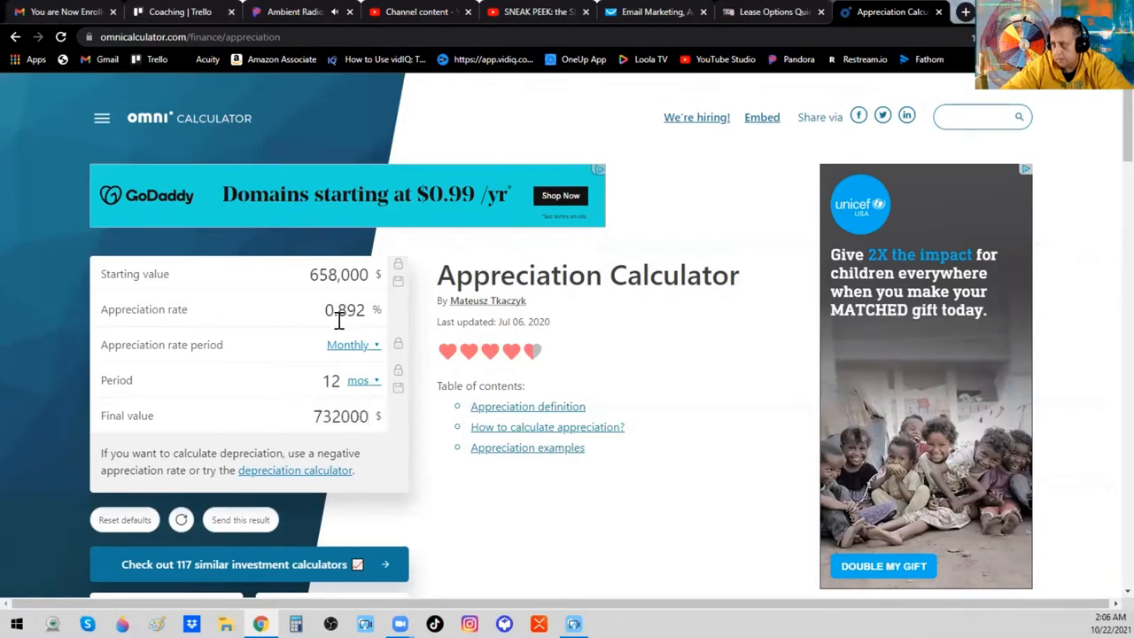
pyautogui.tripleClick(344, 308)
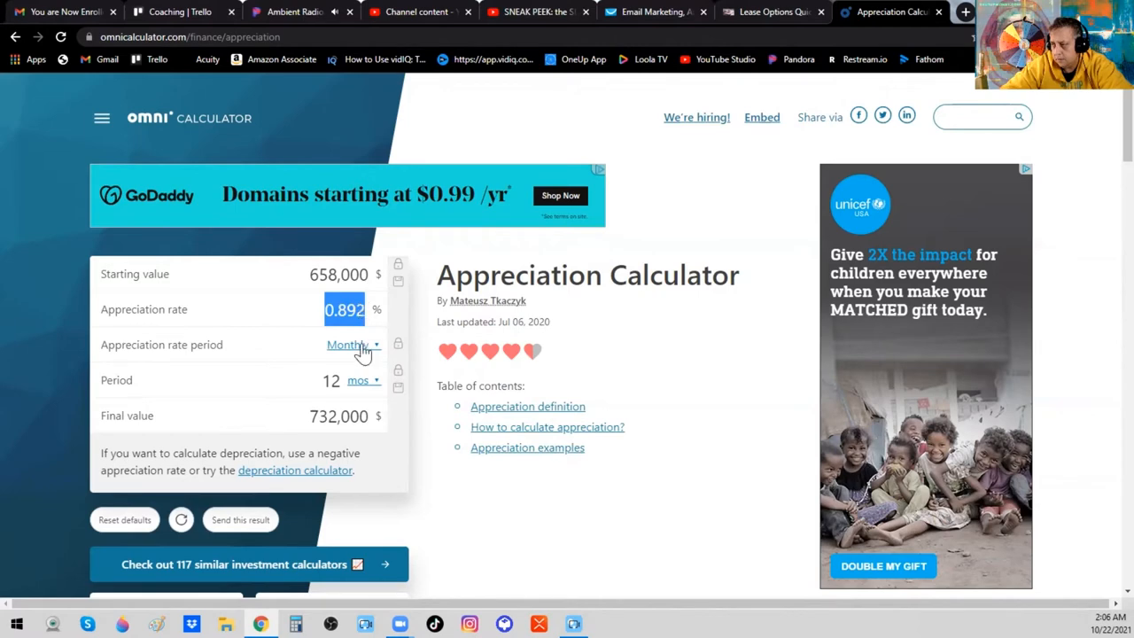
pyautogui.click(353, 344)
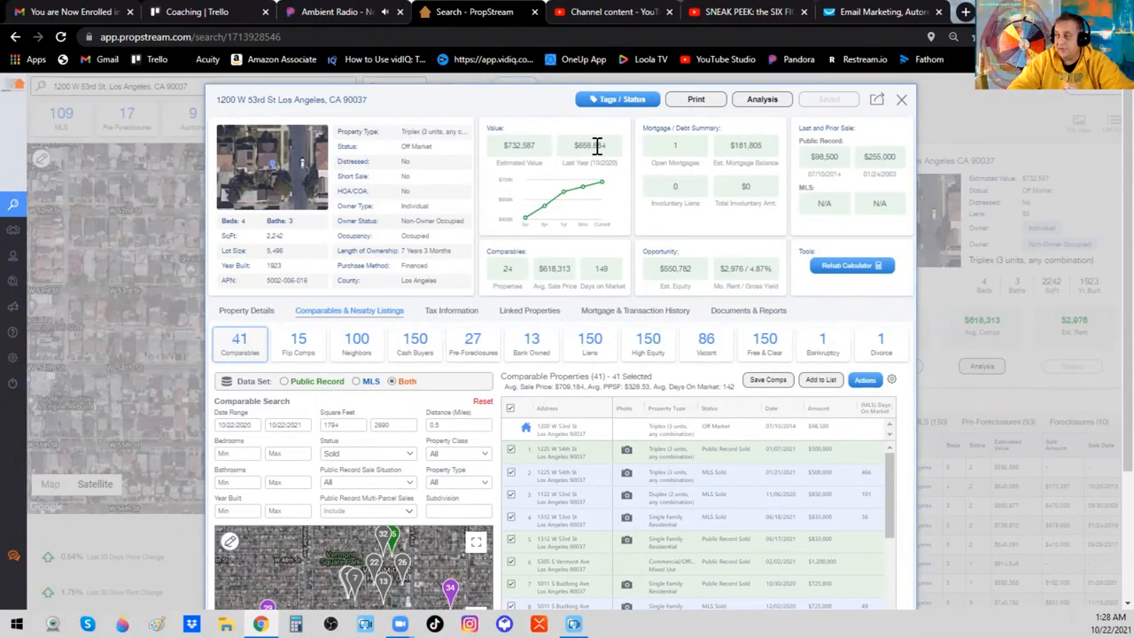
pyautogui.moveTo(601, 159)
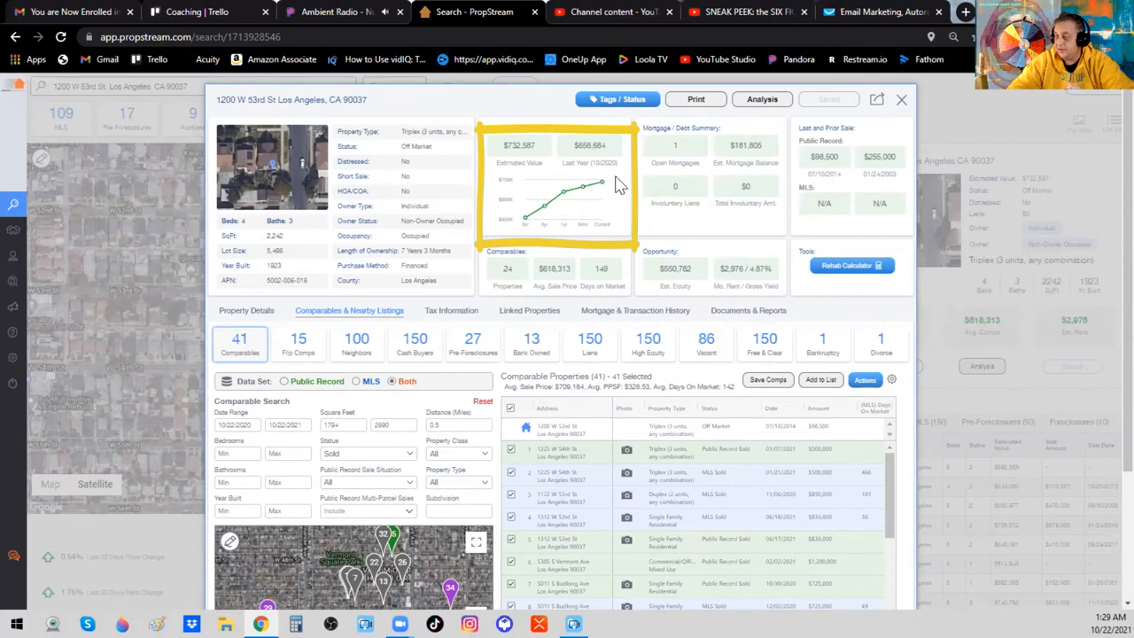
pyautogui.moveTo(624, 183)
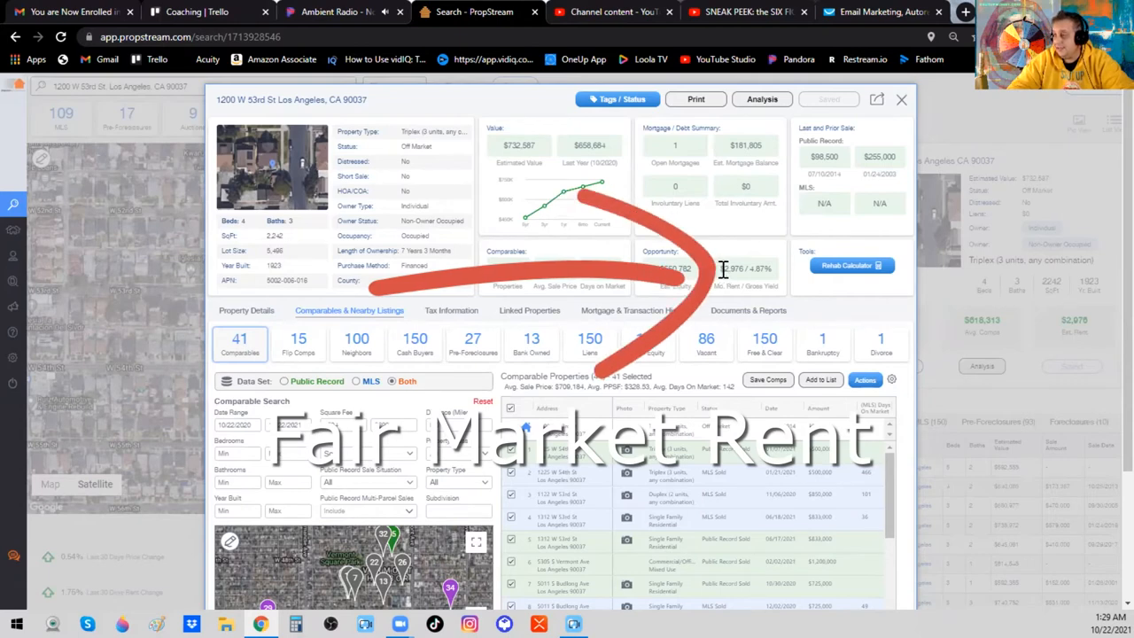
# Step: Highlight the triplex's estimated rent figure in the Opportunity card
pyautogui.doubleClick(729, 270)
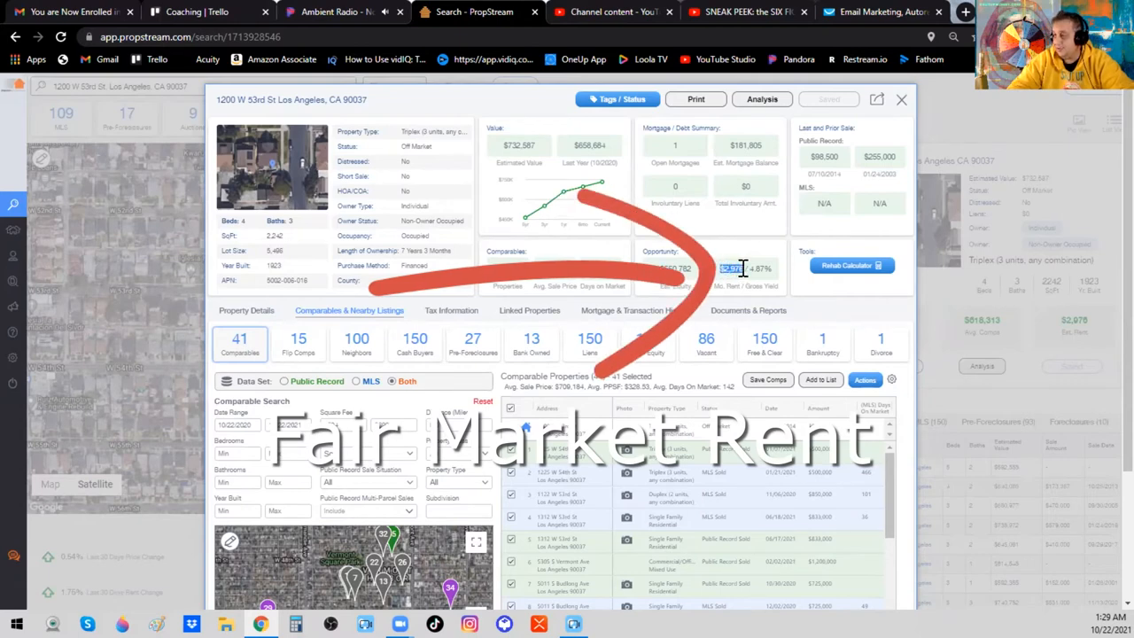